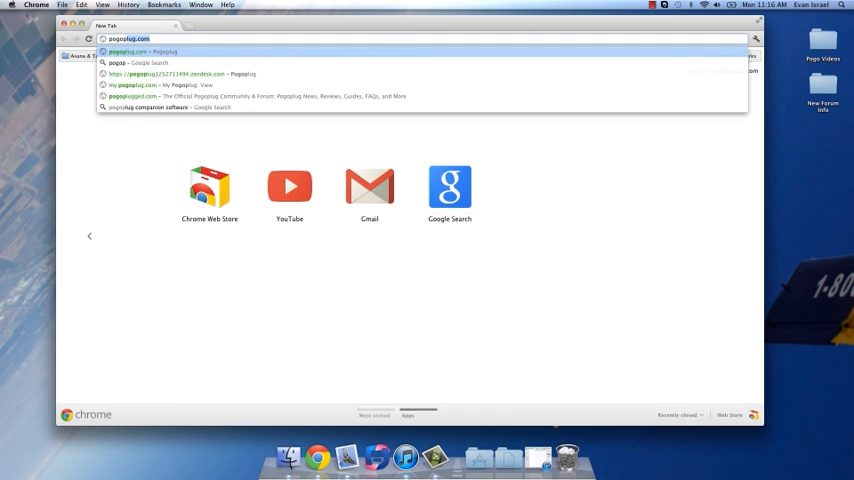
- Go to pogoplug.com/downloads in Google Chrome
type("/downloads")
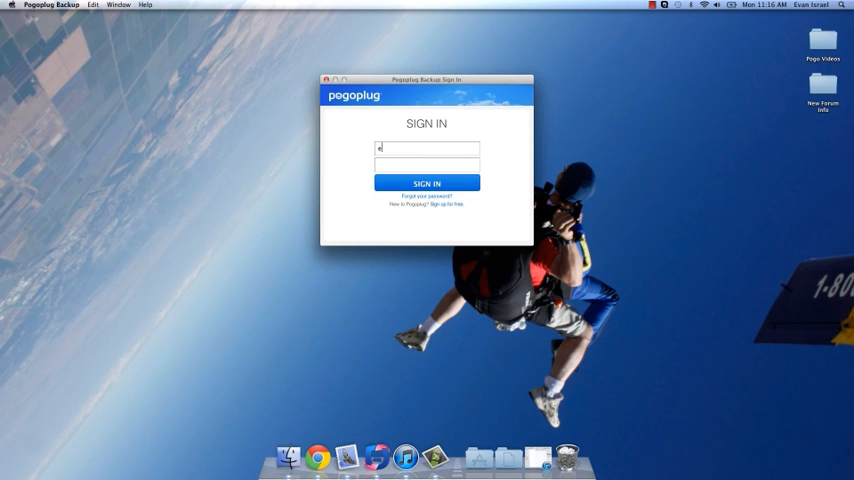
- Sign in as evan@ and show the per-folder backup details
type("evan@")
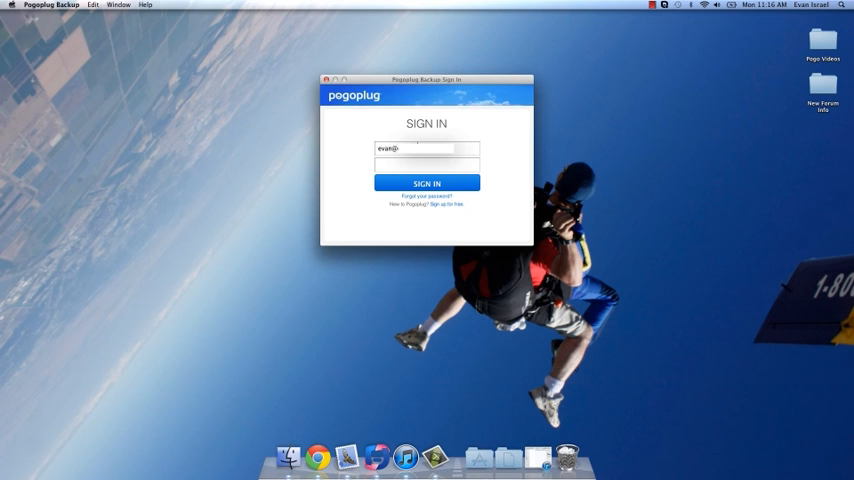
type("password")
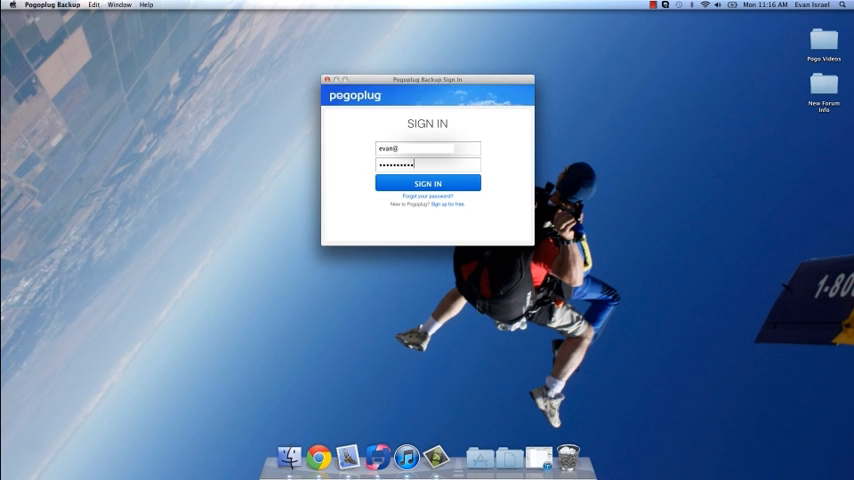
left_click(427, 183)
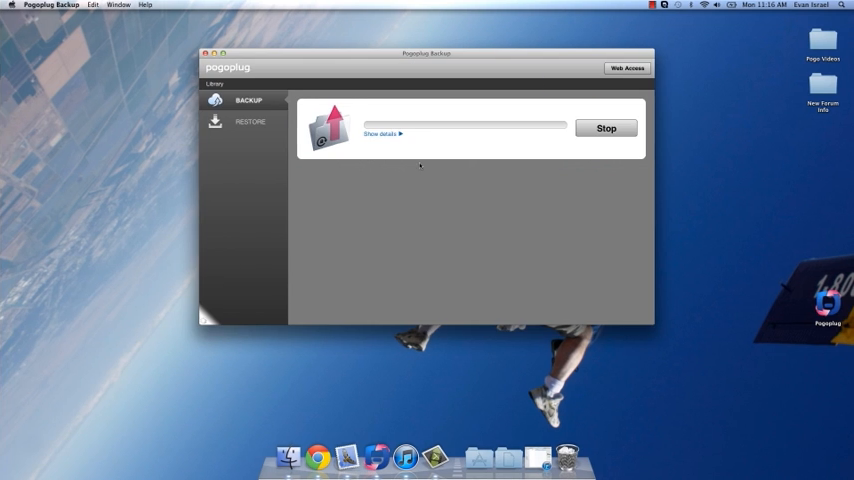
left_click(383, 133)
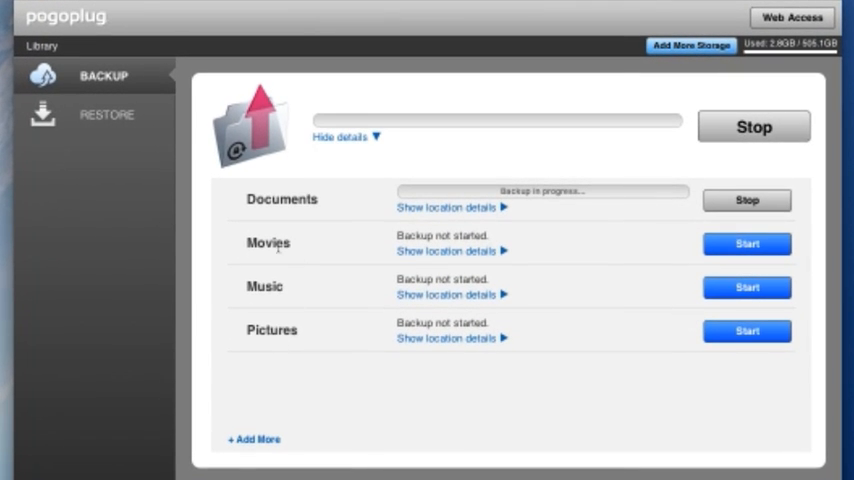
mouse_move(270, 342)
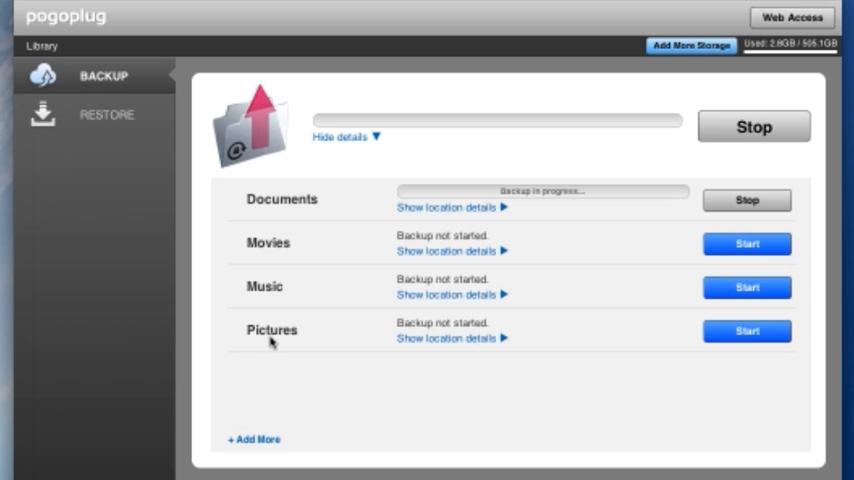
mouse_move(302, 348)
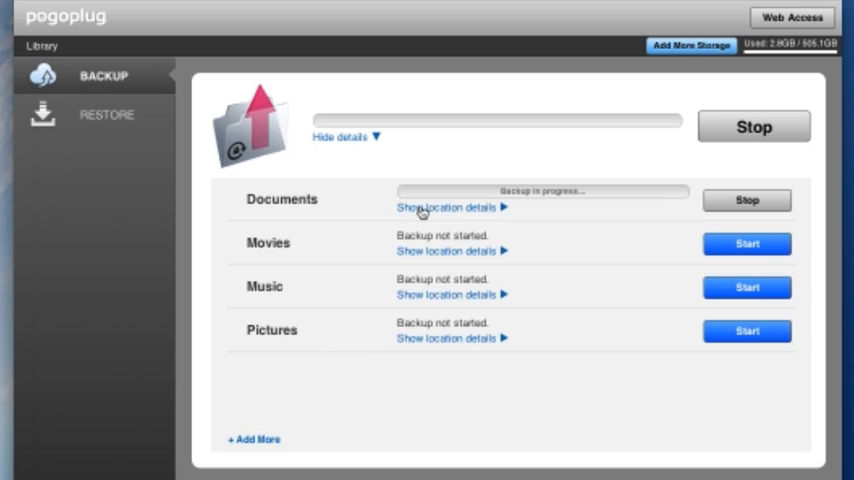
left_click(446, 207)
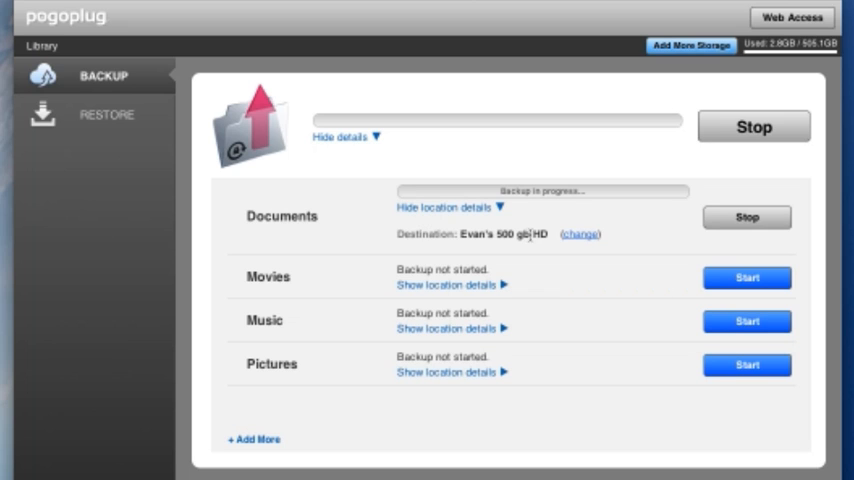
left_click(580, 234)
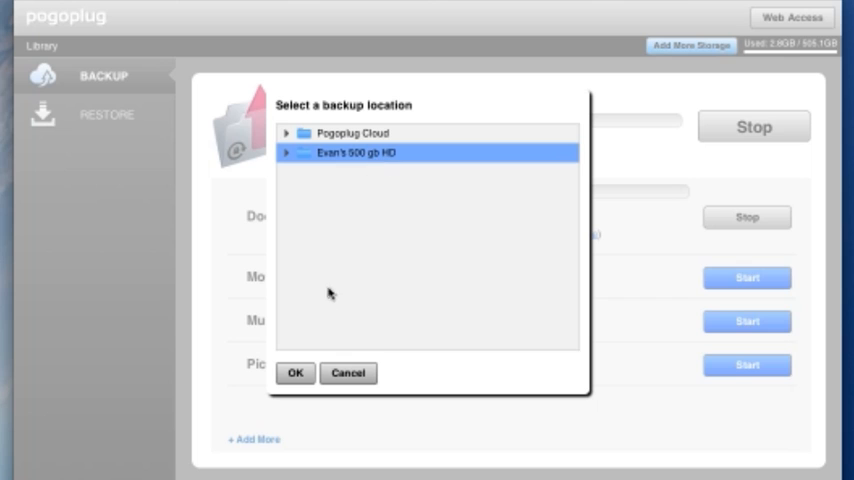
left_click(295, 372)
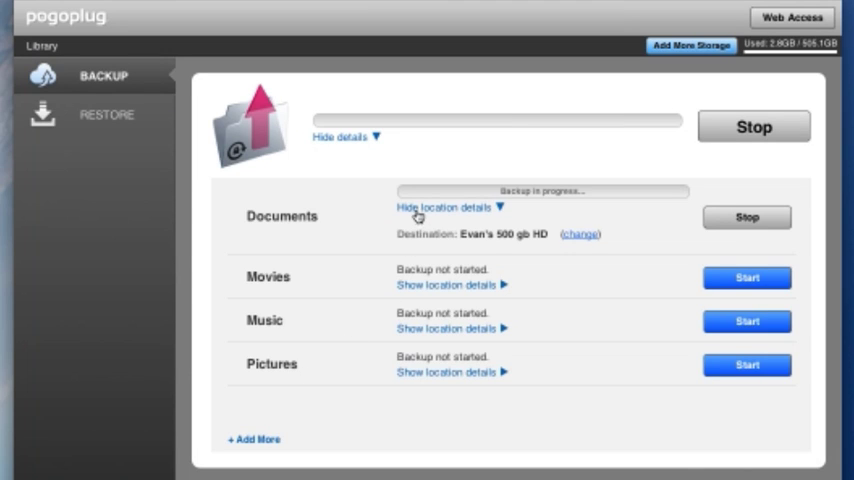
left_click(445, 206)
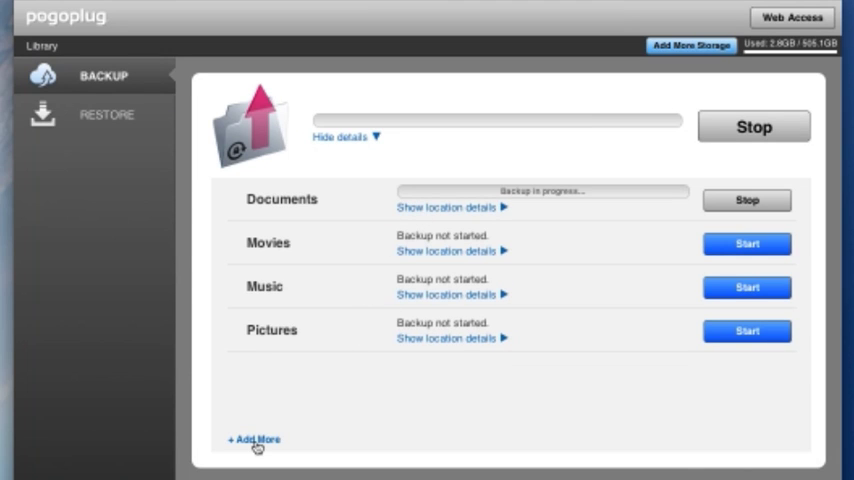
- Add the Desktop folder to the backup list and start backing up Pictures
left_click(252, 439)
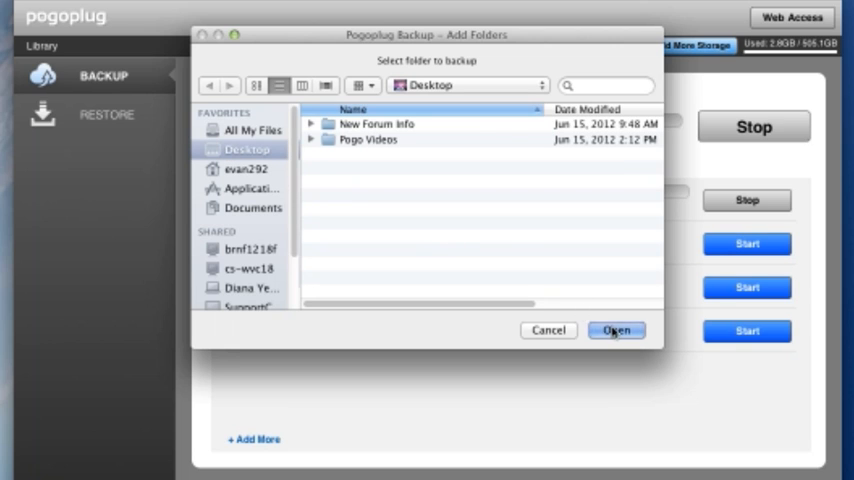
left_click(616, 330)
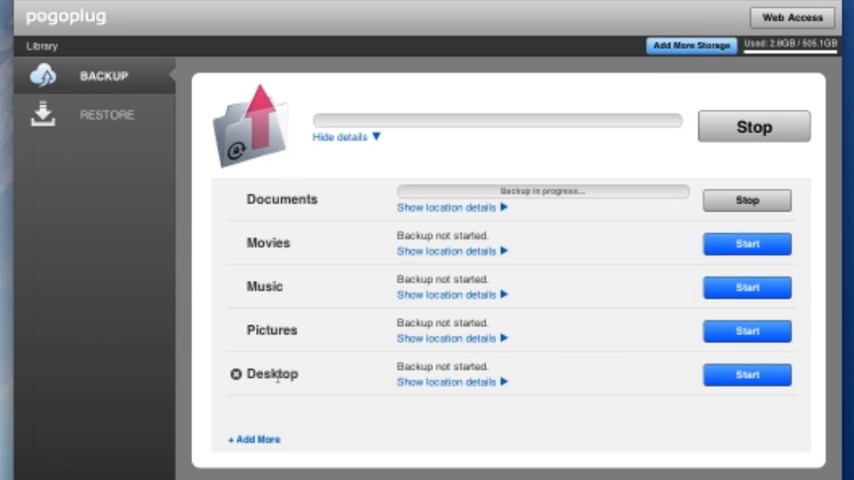
mouse_move(625, 287)
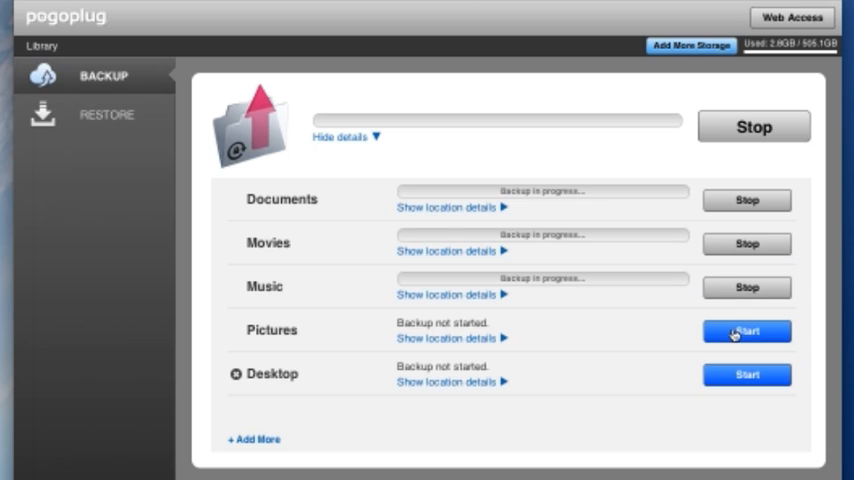
left_click(746, 331)
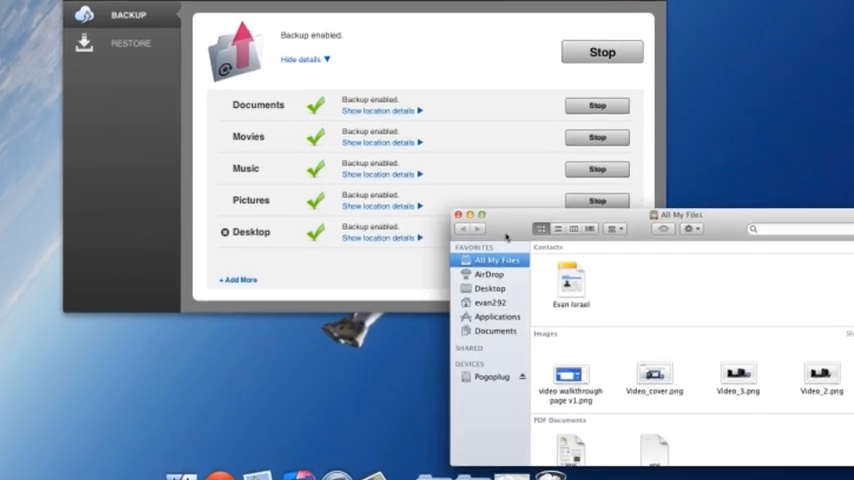
- Browse the home folder in Finder
left_click(490, 299)
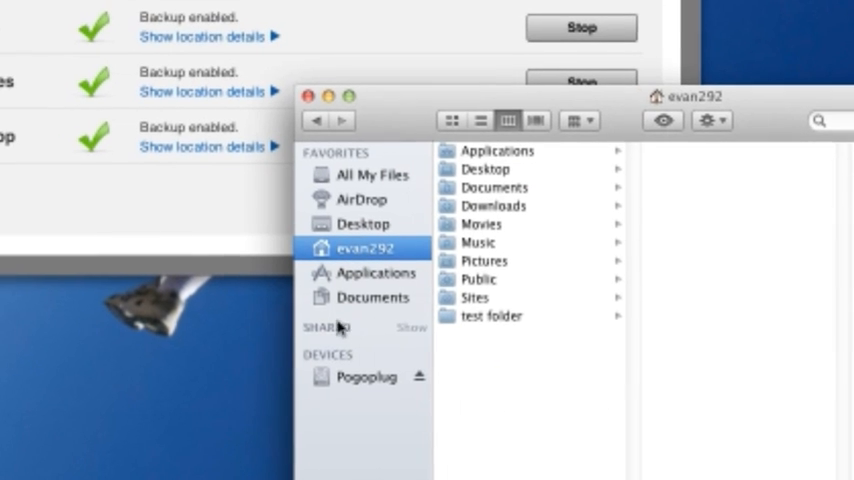
left_click(491, 316)
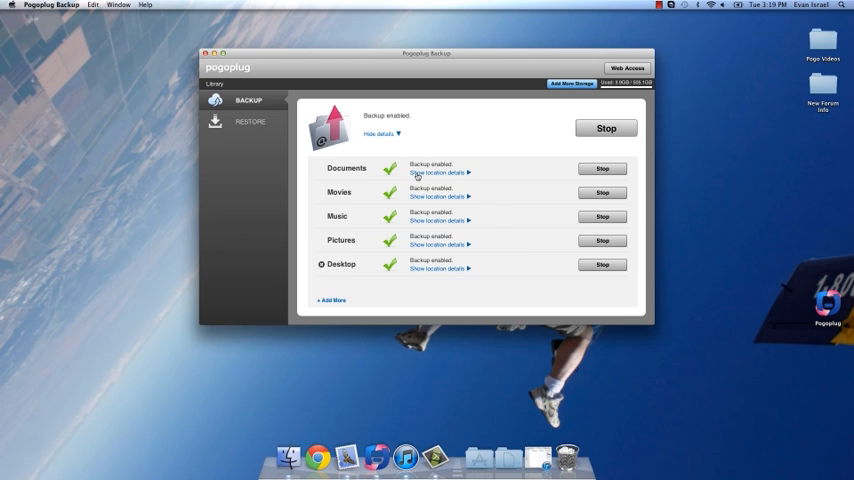
mouse_move(248, 128)
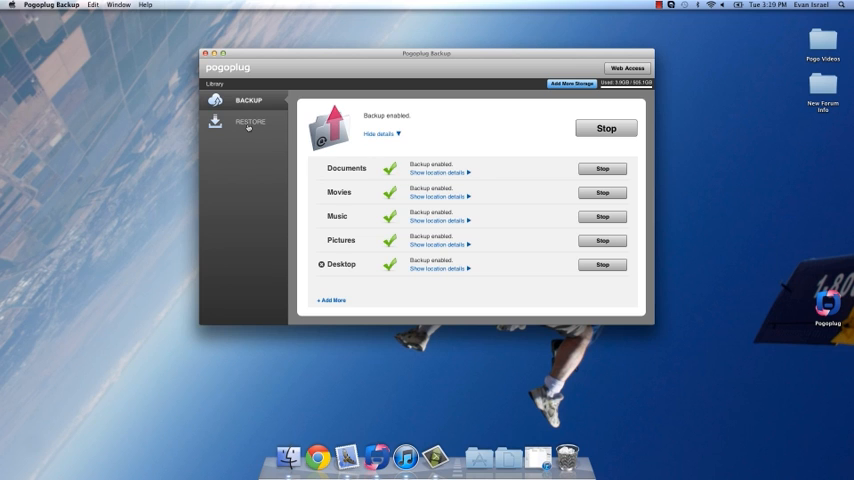
- Switch to Restore and browse the files backed up to the 500 GB drive
left_click(250, 121)
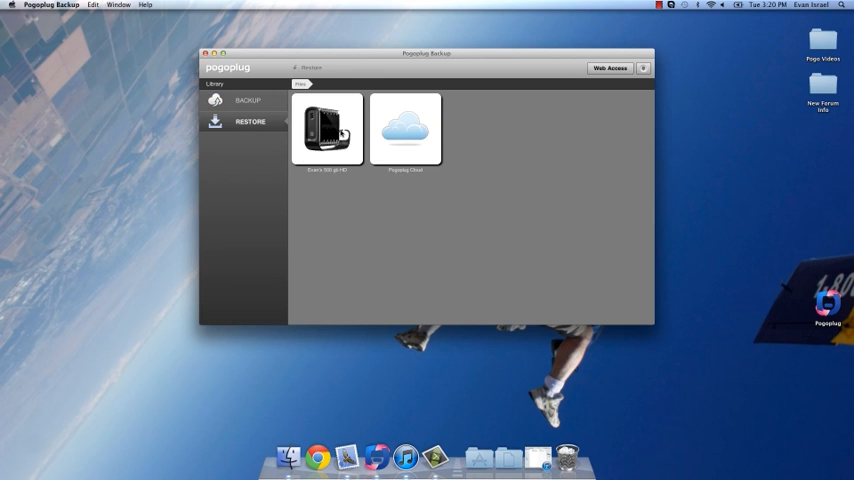
double_click(327, 128)
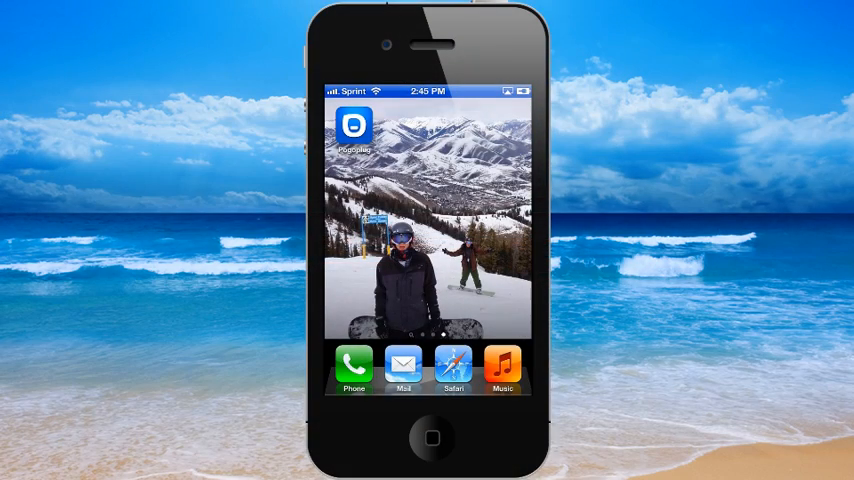
- Launch the Pogoplug app on the iPhone and open its Settings
left_click(353, 125)
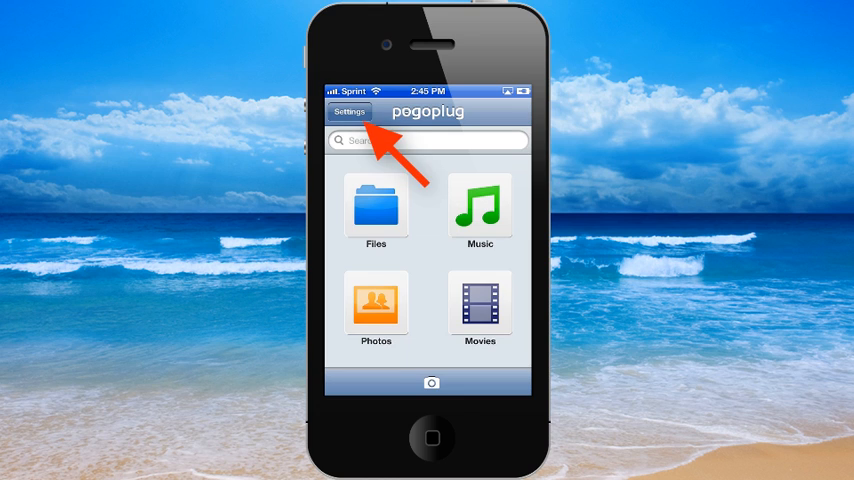
left_click(349, 111)
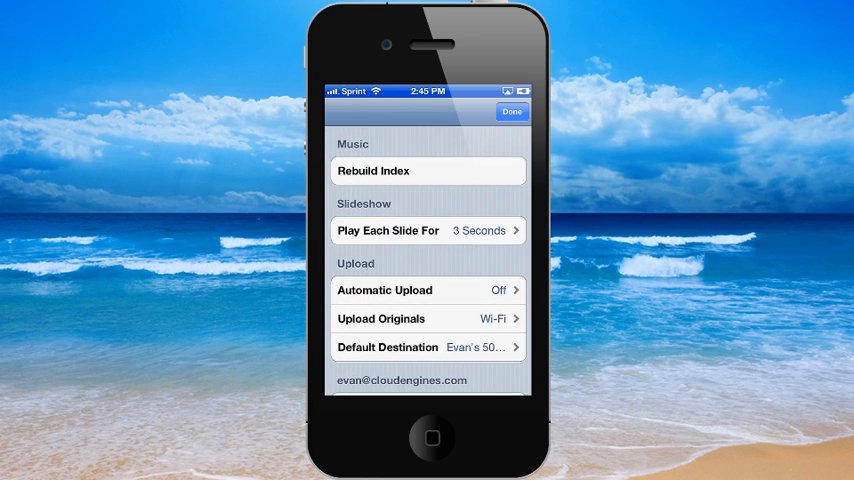
- Switch Automatic Upload on over Wi-Fi+3G to the 500 GB drive, then exit settings
scroll("down", 3)
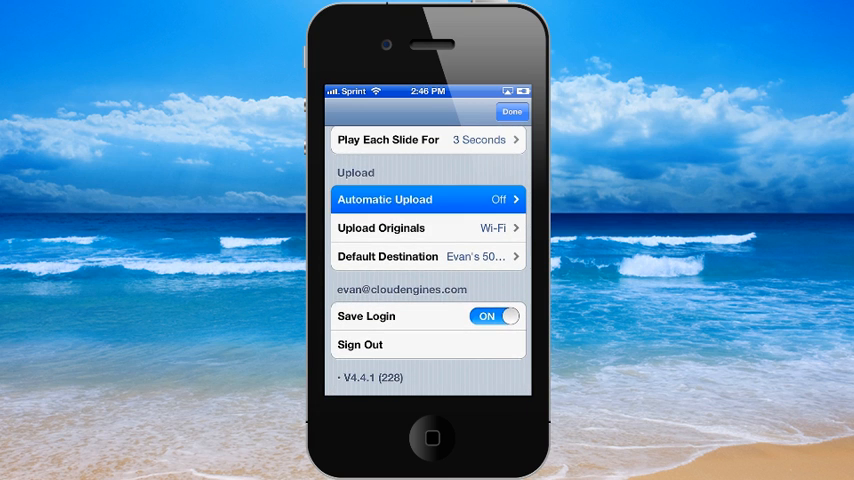
left_click(424, 199)
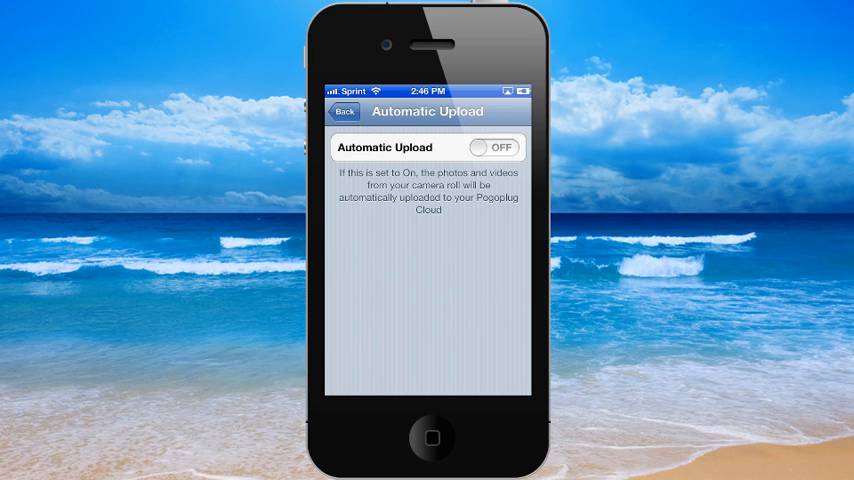
left_click(493, 147)
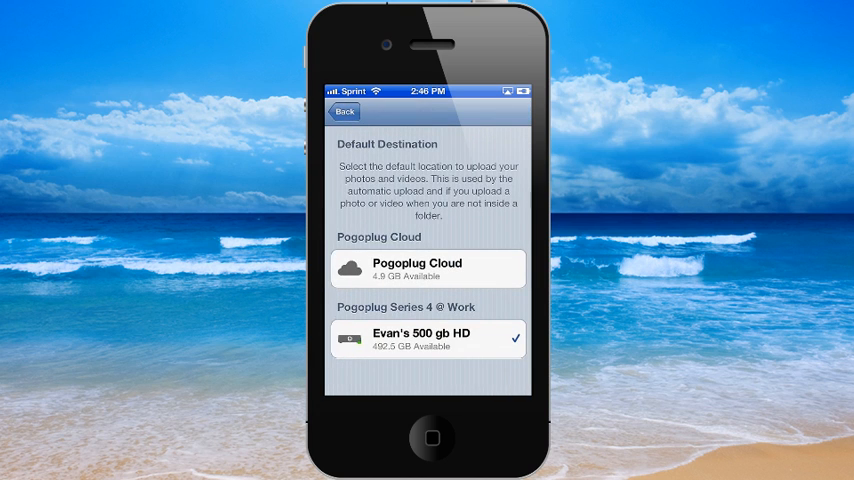
left_click(345, 111)
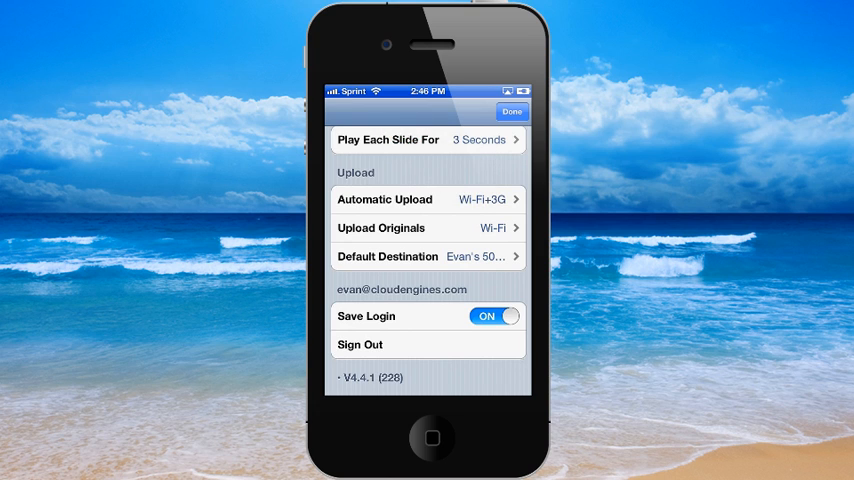
left_click(512, 111)
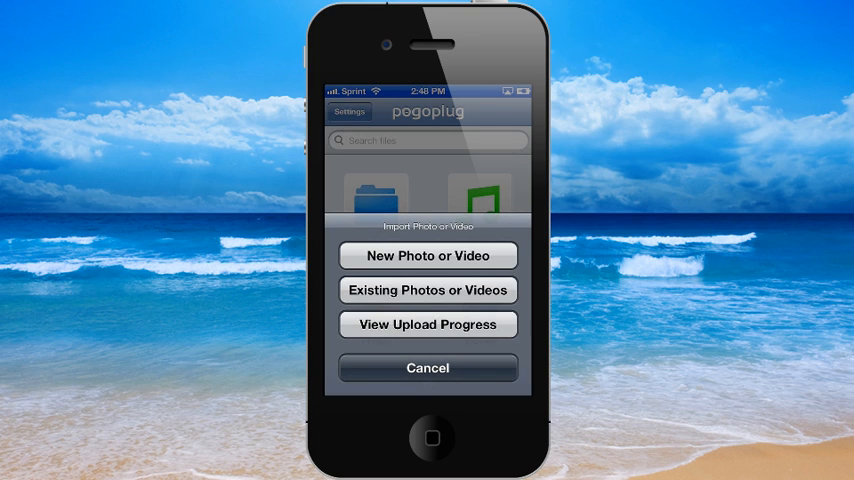
- View the camera roll upload progress, then close it
left_click(428, 324)
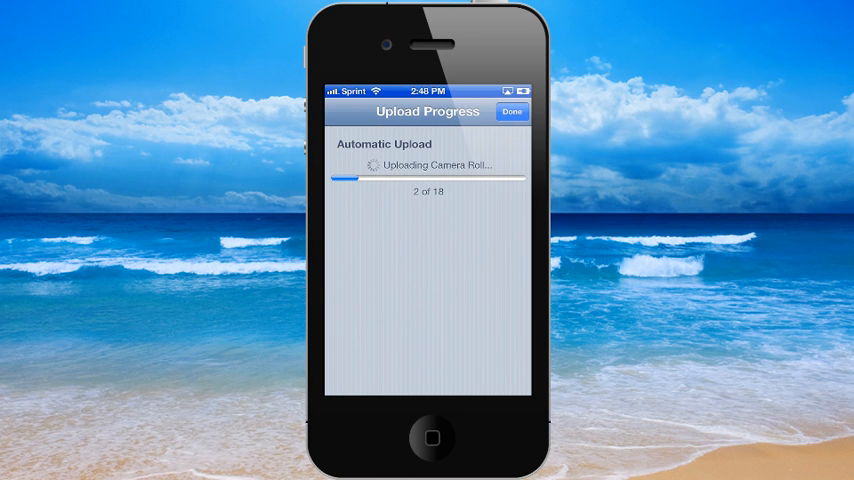
left_click(512, 111)
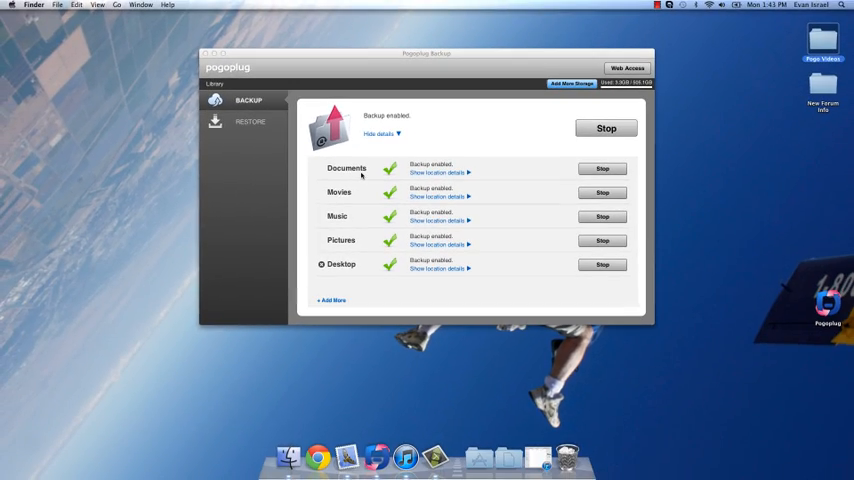
- Restore the Pogoplug logo from the 500 GB drive's Desktop backup, then return to the drive root
left_click(250, 121)
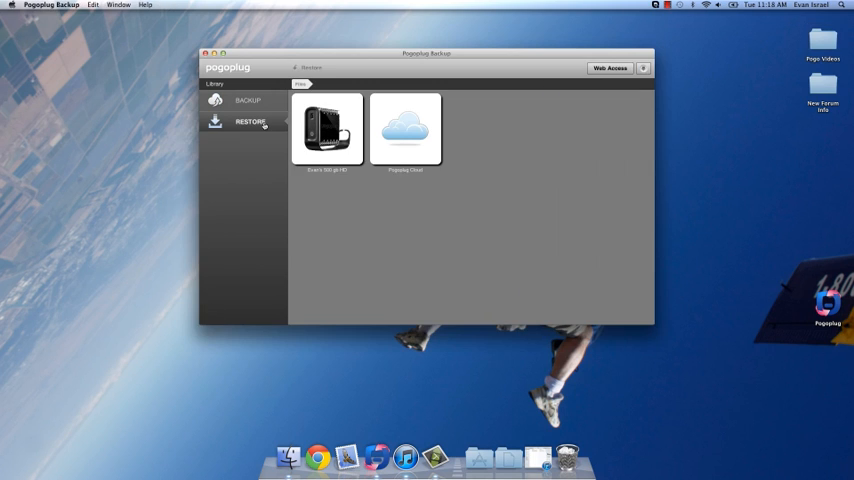
double_click(327, 130)
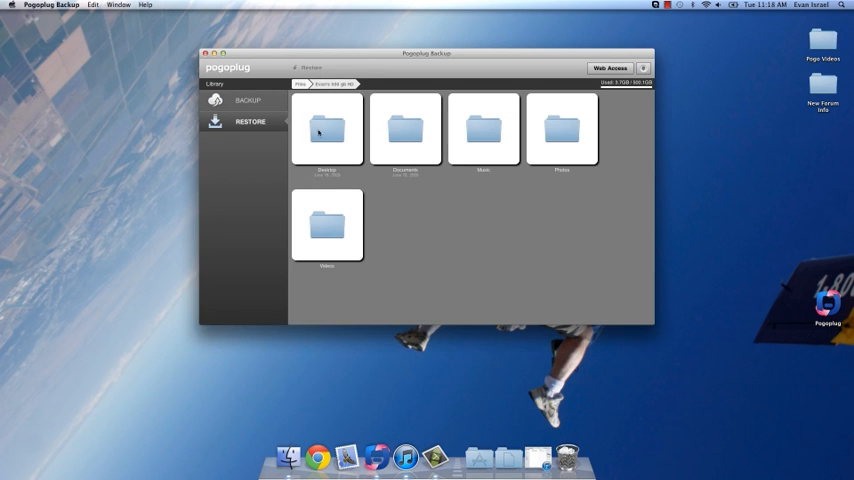
double_click(404, 128)
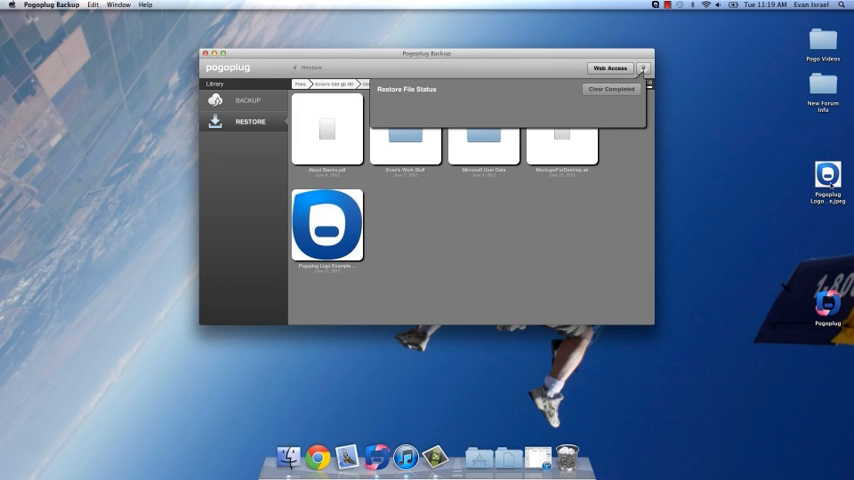
left_click(609, 89)
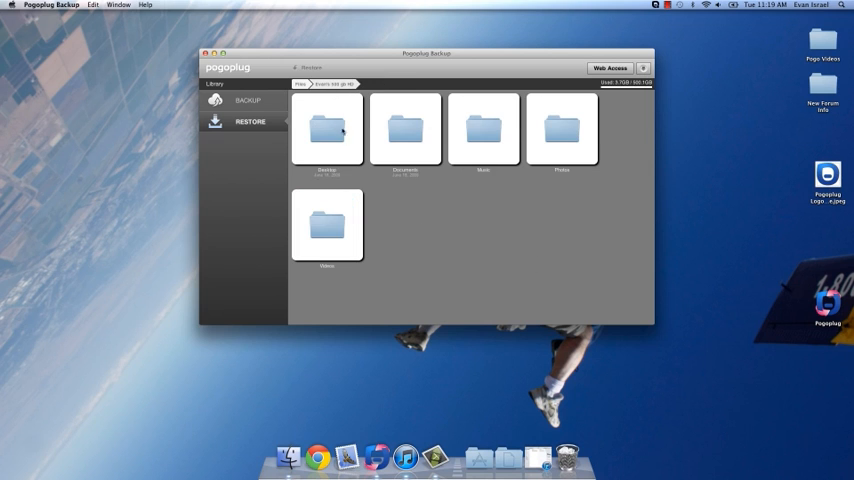
- Restore IMG_0060.JPG from Photos > 2012 on the drive to the desktop
double_click(561, 130)
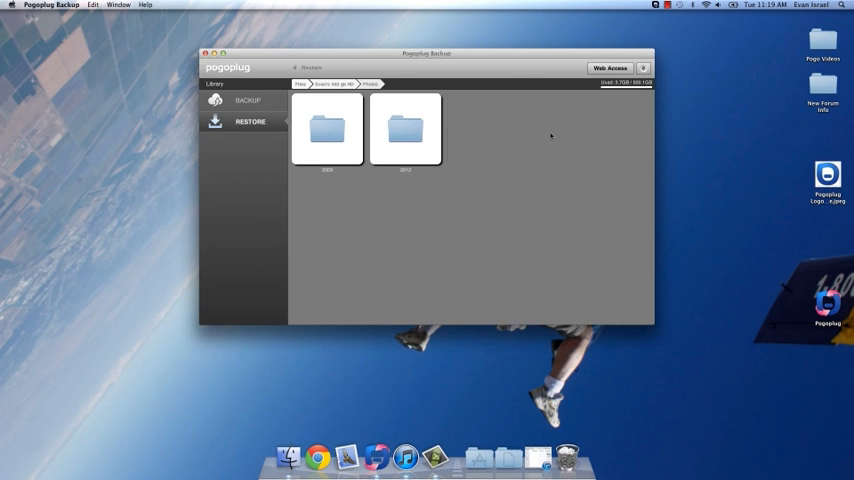
double_click(404, 130)
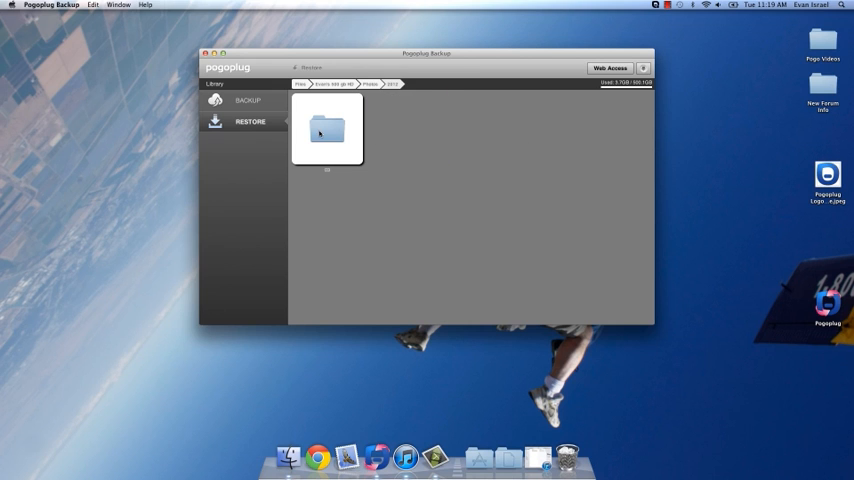
double_click(327, 128)
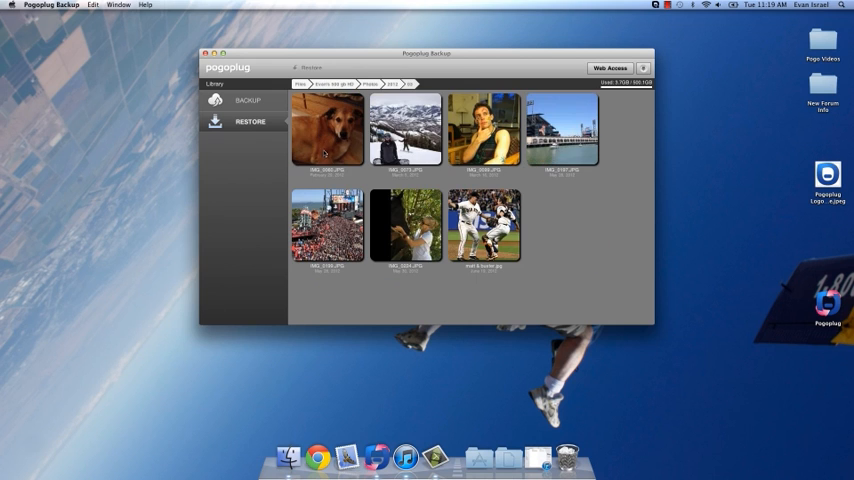
left_click(328, 130)
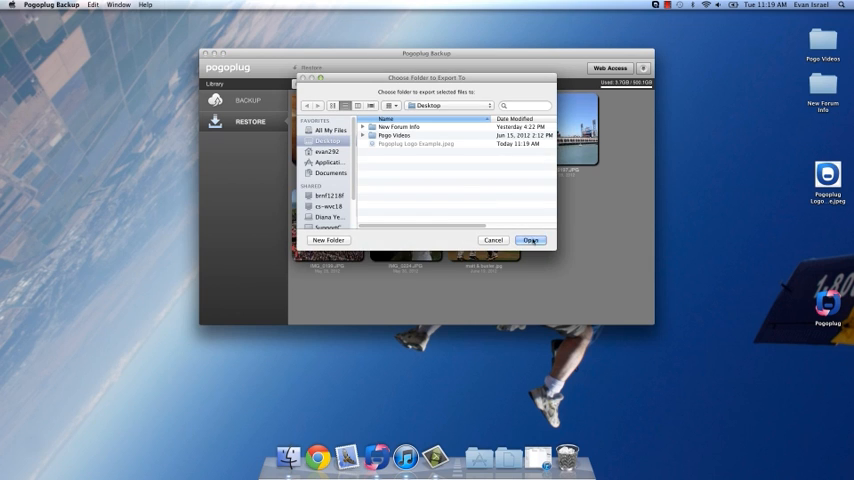
left_click(530, 240)
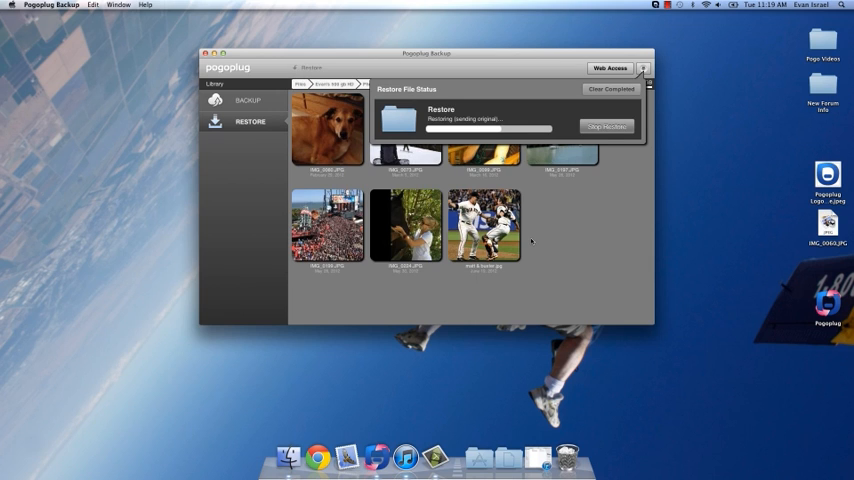